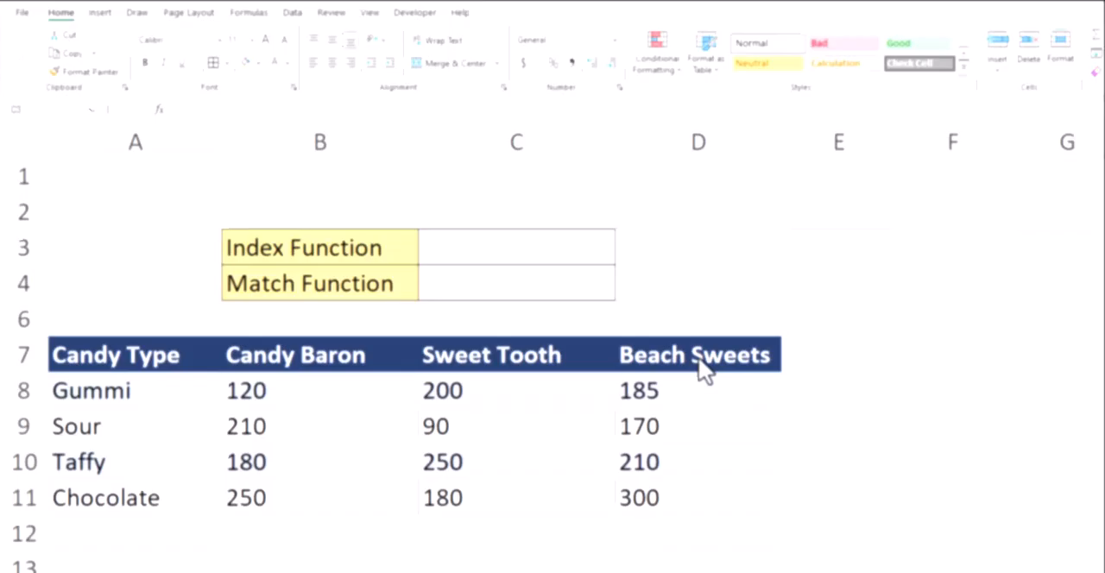
Enter =INDEX(A8:A11,2) in C3 so it returns Sour.
{"action": "left_click", "coordinate": [516, 248]}
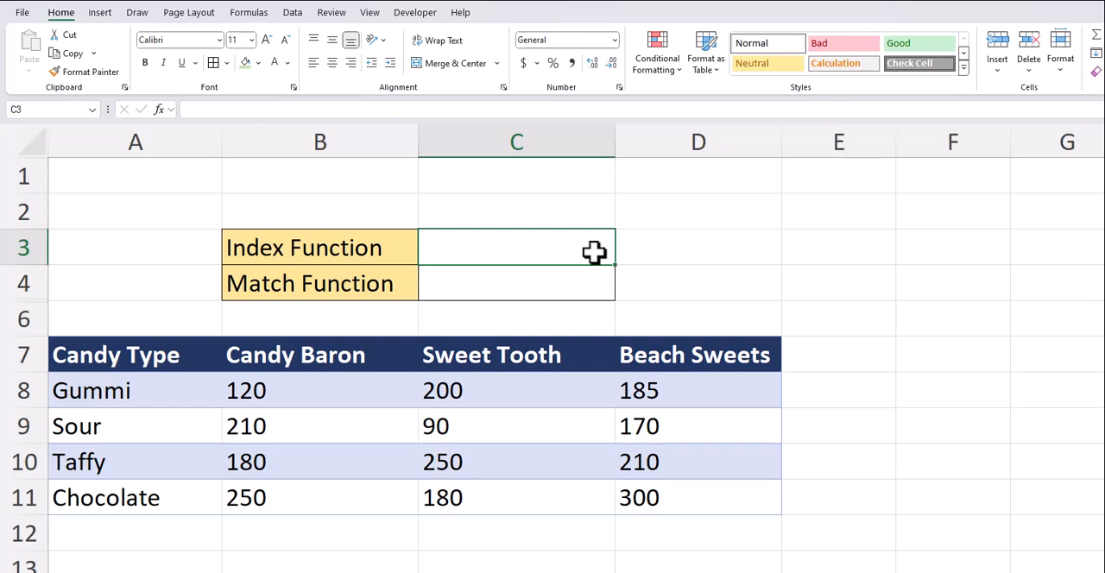
{"action": "type", "text": "=INDEX(A8:A11"}
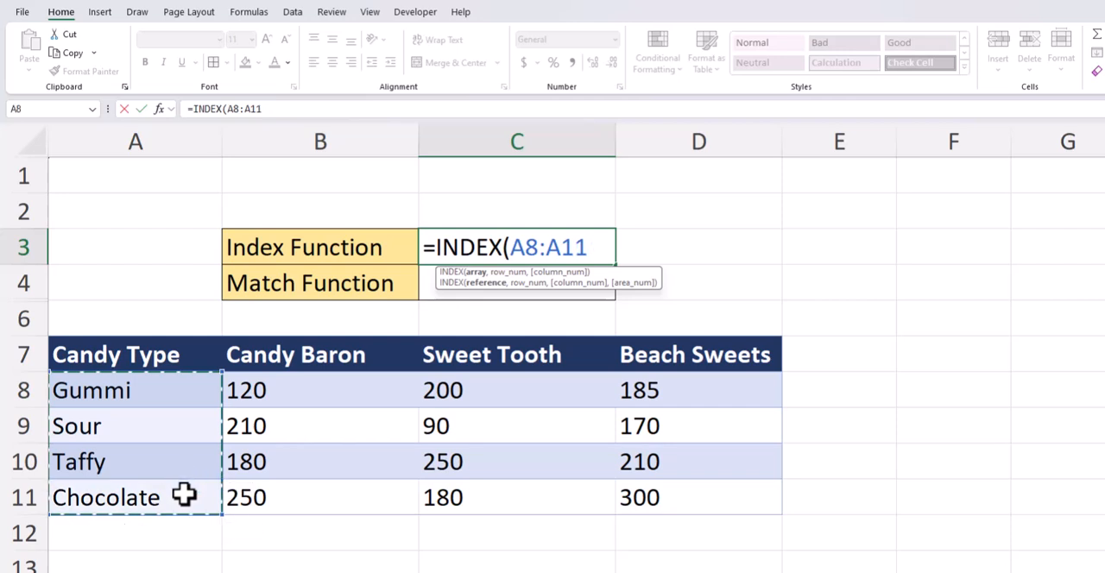
{"action": "type", "text": ","}
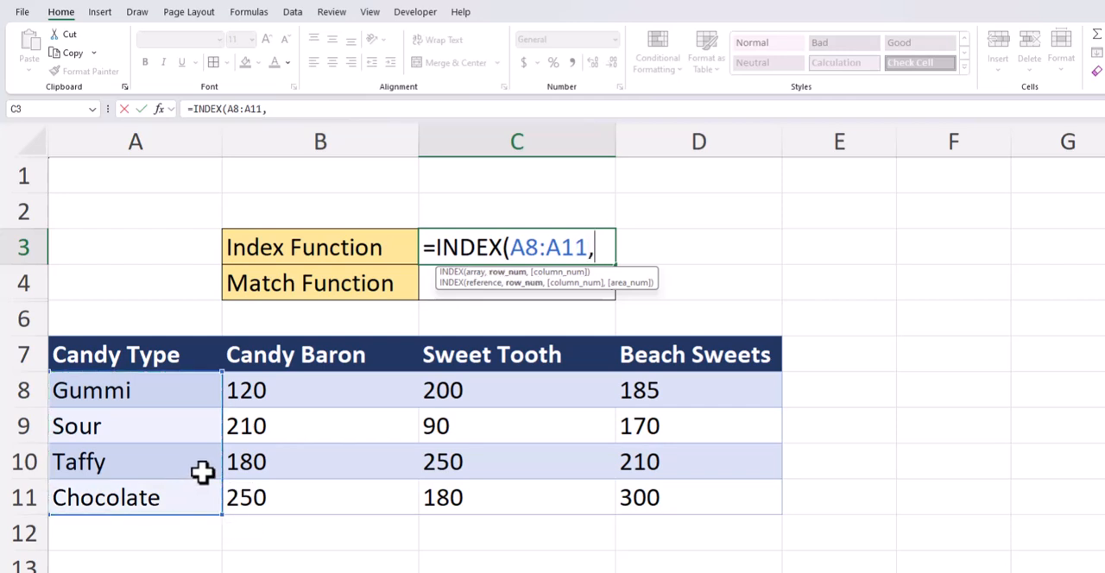
{"action": "type", "text": "2"}
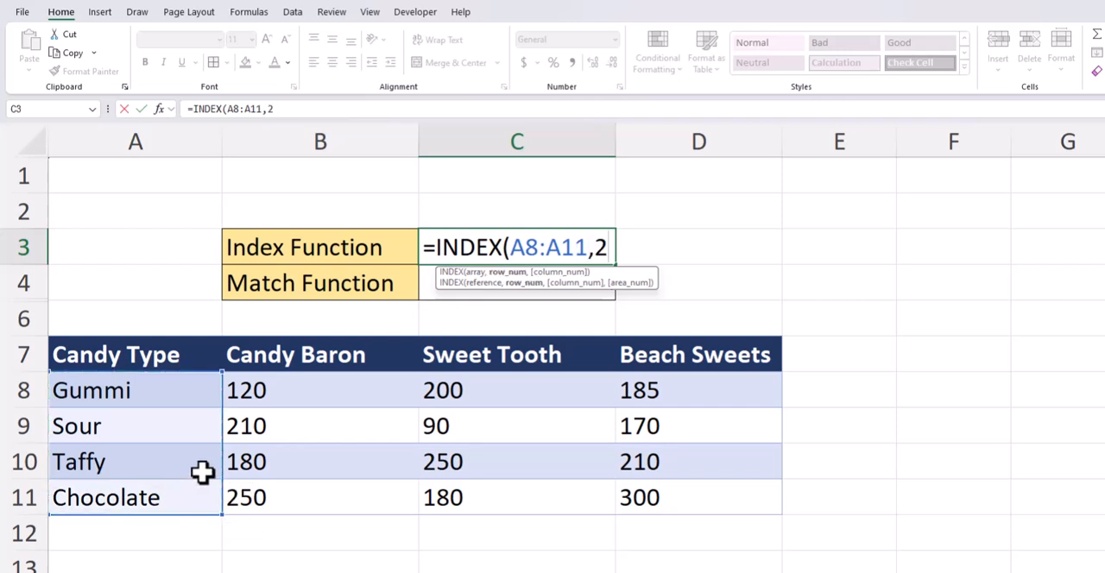
{"action": "key", "text": "Enter"}
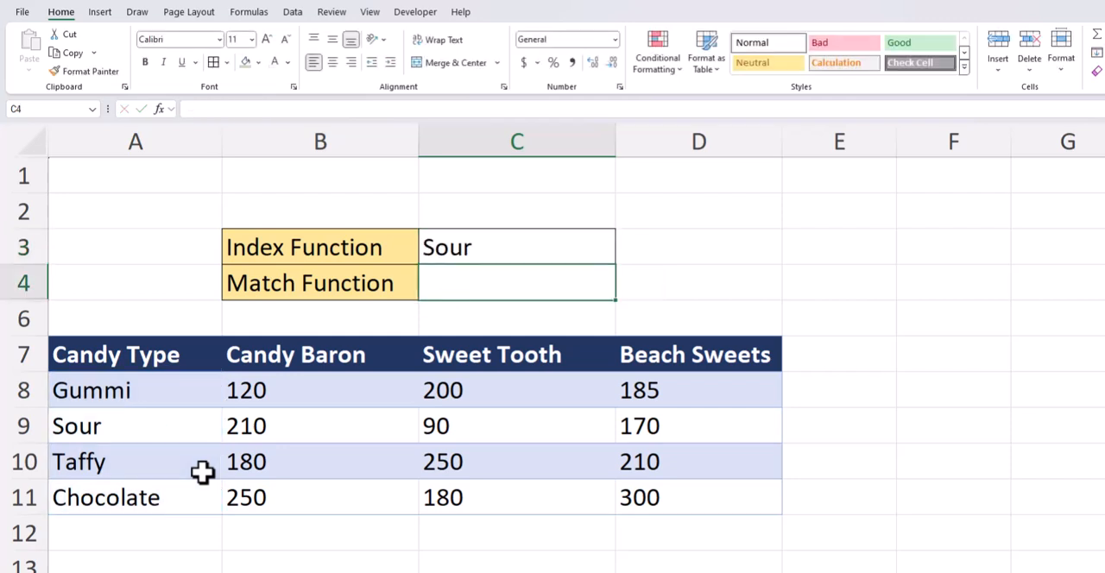
Edit the C3 INDEX formula to add a column argument of 1.
{"action": "left_click", "coordinate": [517, 247]}
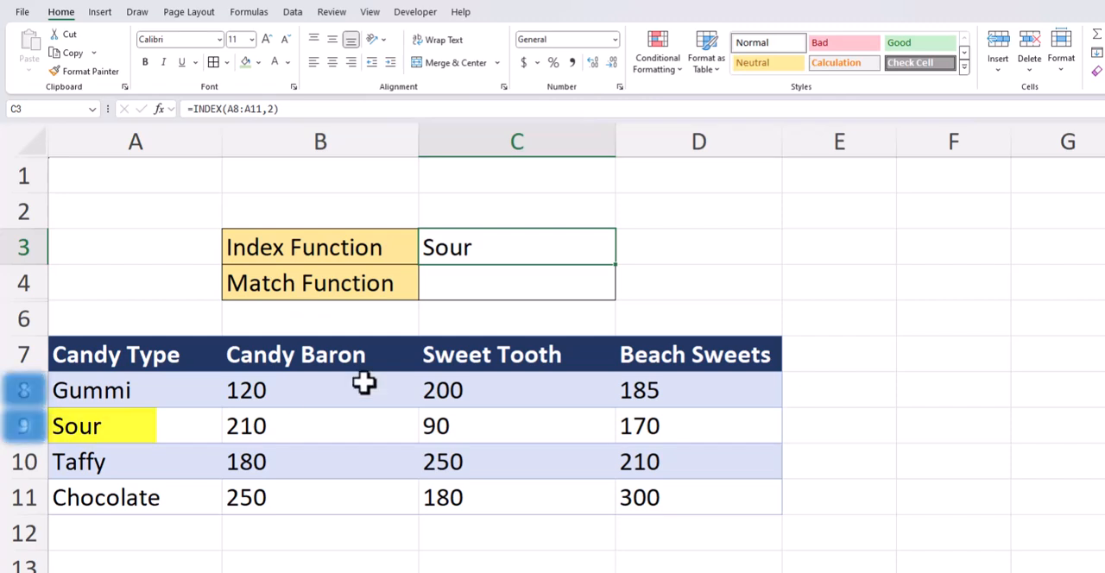
{"action": "double_click", "coordinate": [516, 247]}
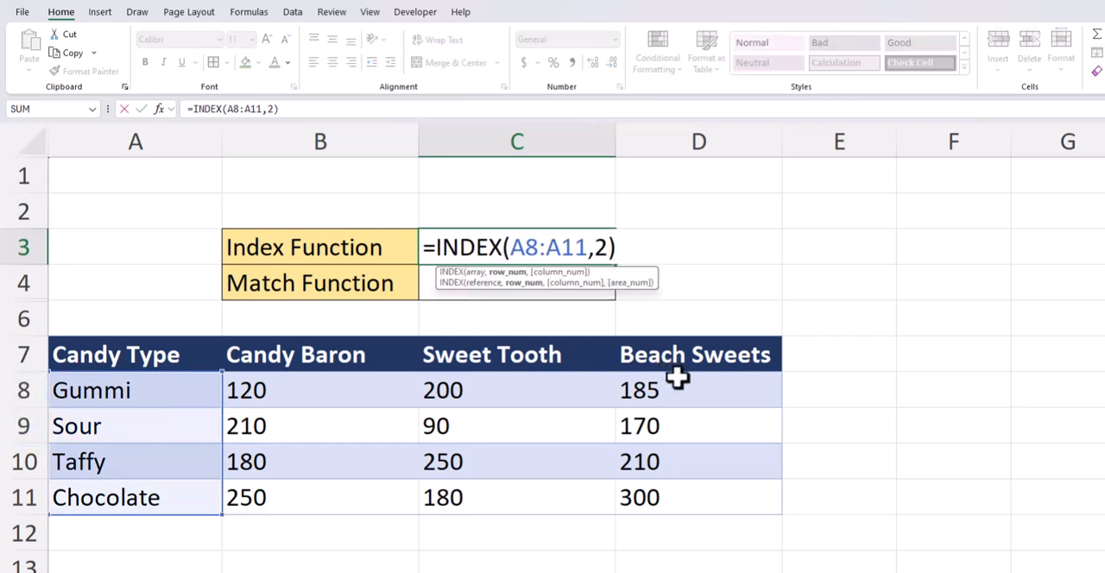
{"action": "type", "text": ","}
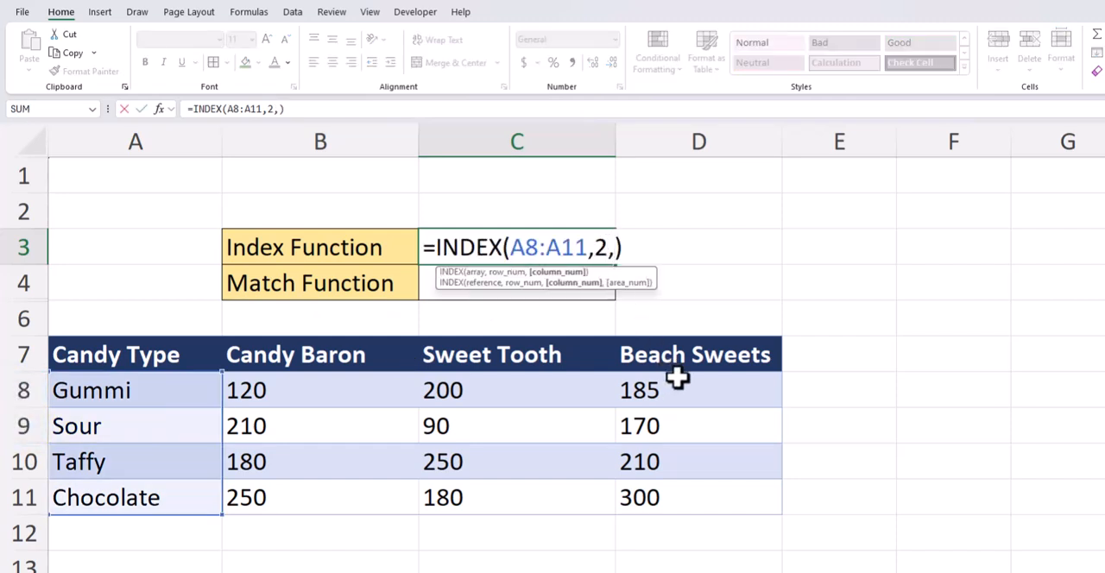
{"action": "type", "text": "1"}
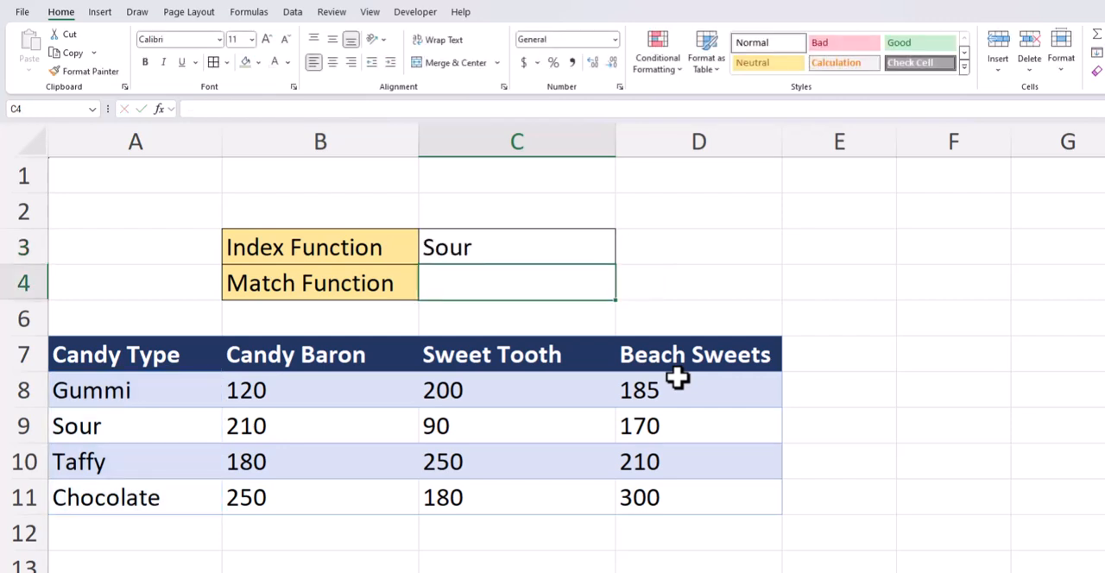
{"action": "left_click", "coordinate": [518, 248]}
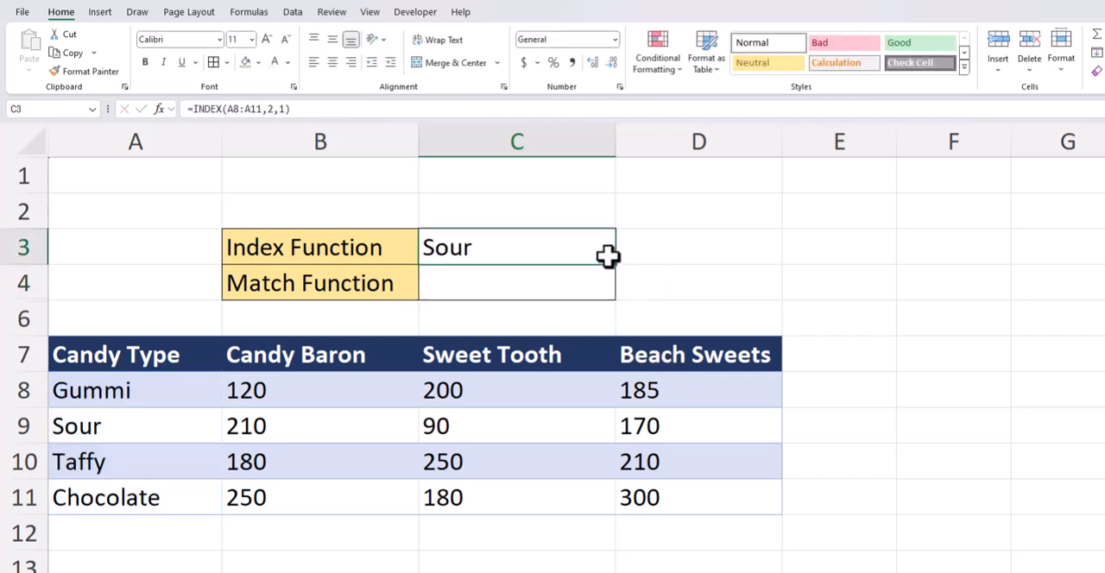
{"action": "double_click", "coordinate": [517, 248]}
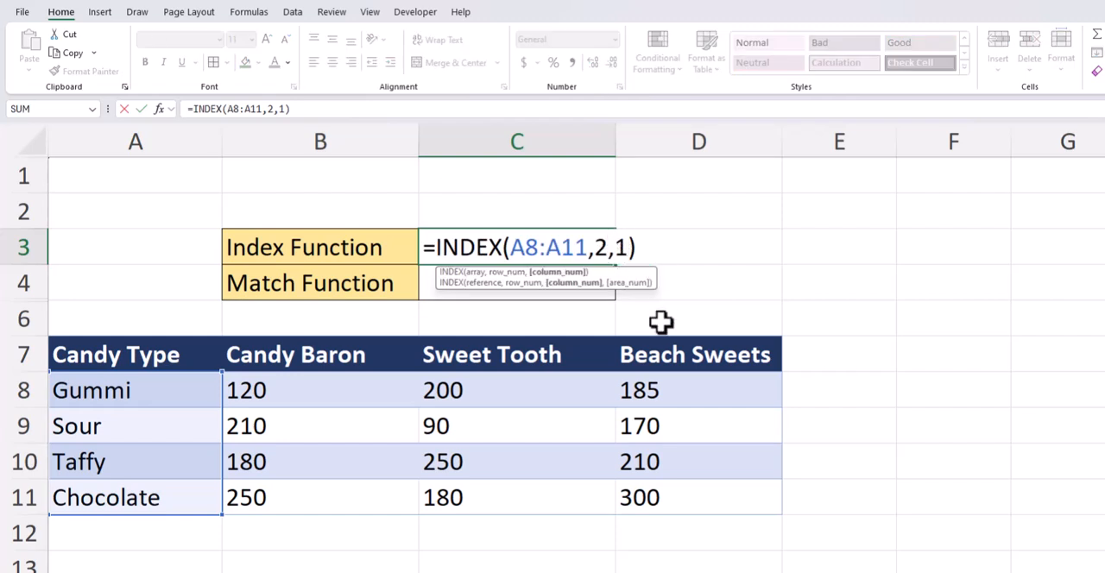
{"action": "type", "text": "2"}
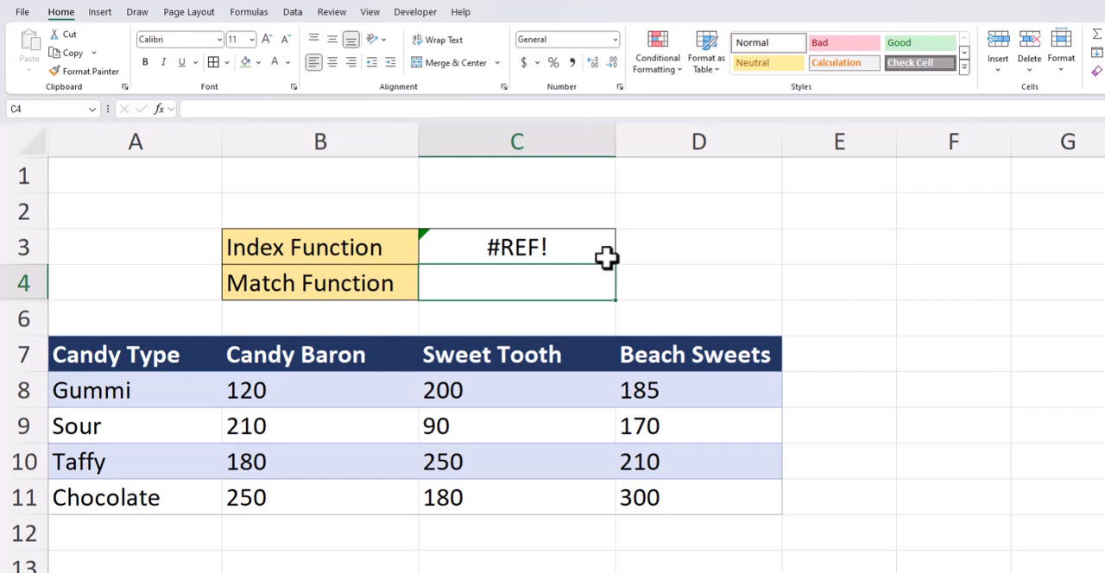
{"action": "left_click", "coordinate": [516, 247]}
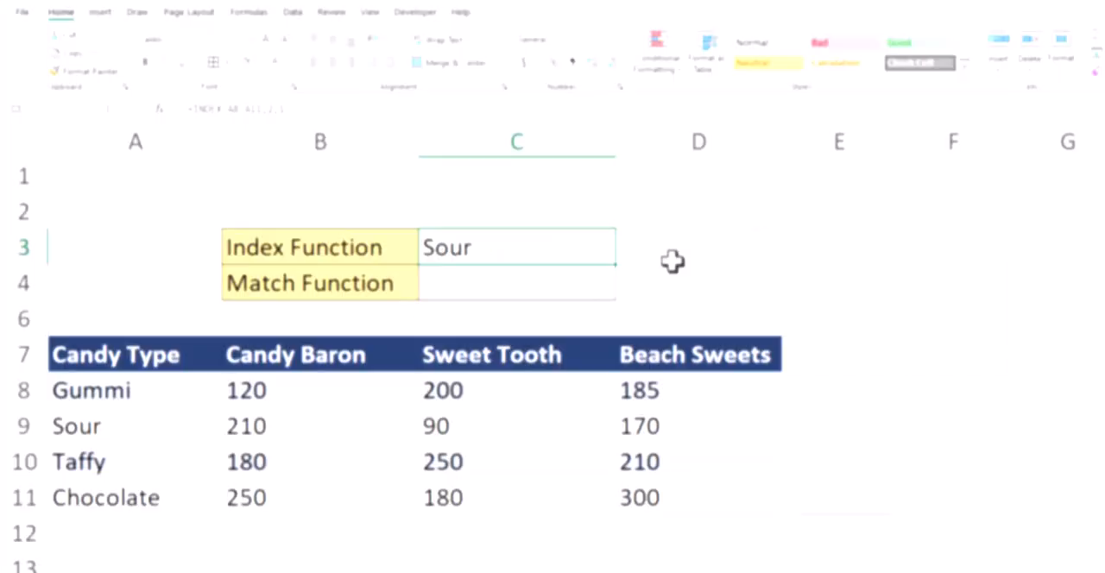
Enter =MATCH(C3,A8:A11,0) in C4 to find Sour's position, 2.
{"action": "left_click", "coordinate": [516, 283]}
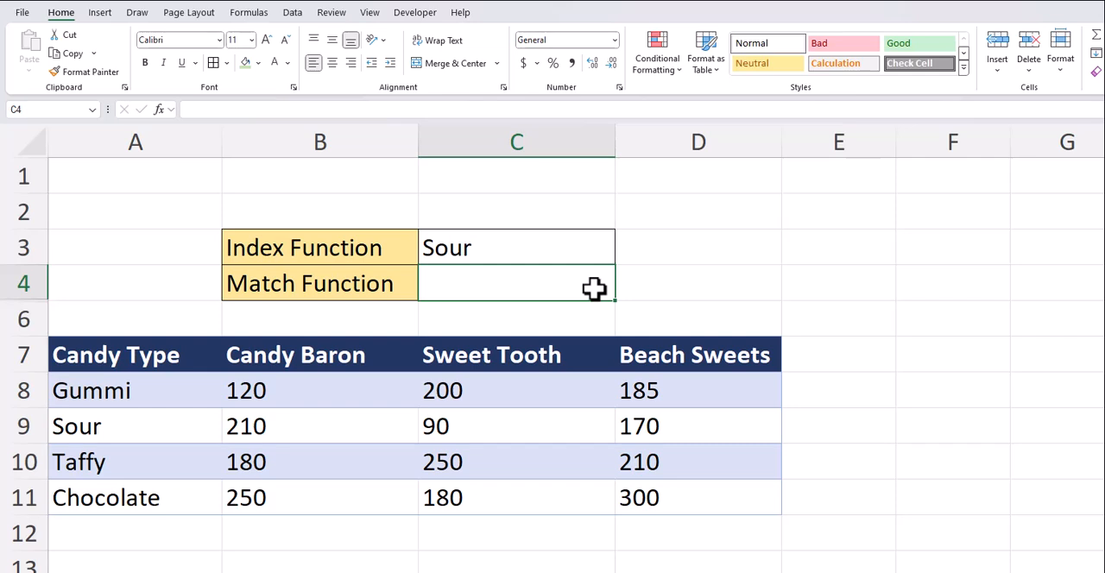
{"action": "type", "text": "=MATCH("}
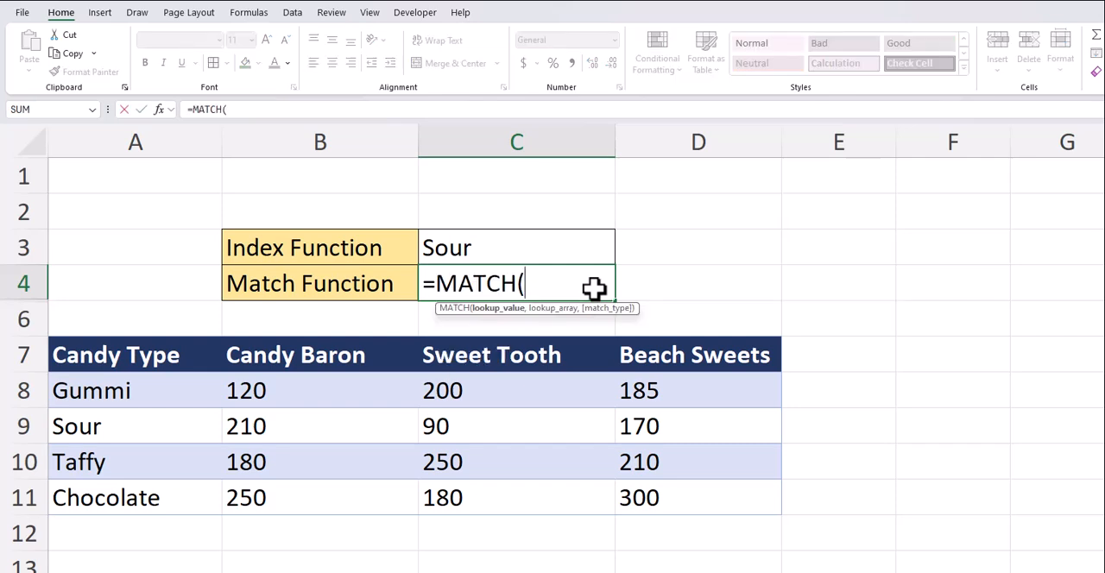
{"action": "mouse_move", "coordinate": [596, 249]}
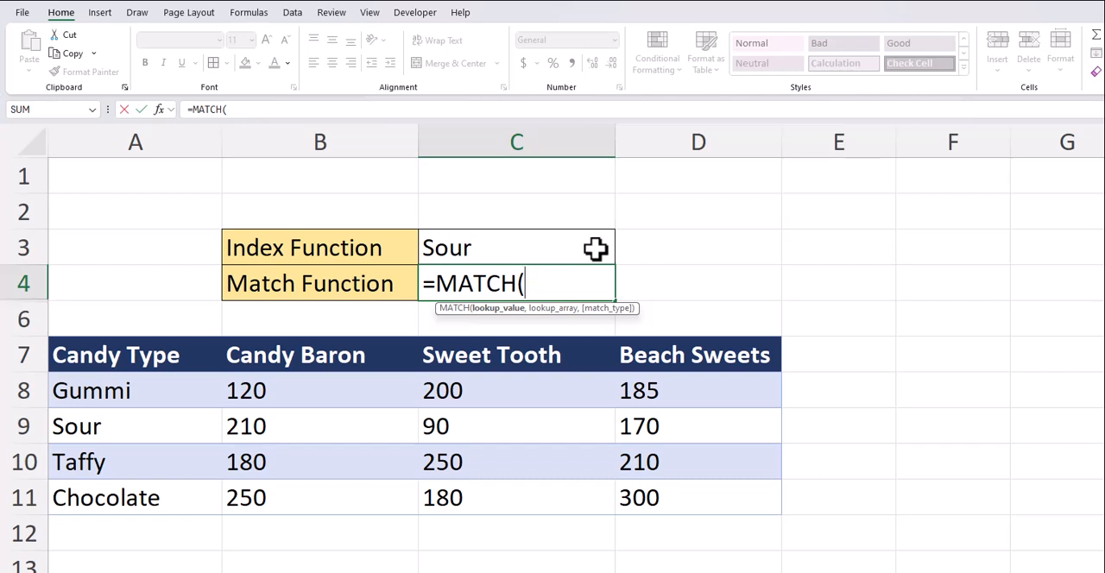
{"action": "left_click", "coordinate": [516, 248]}
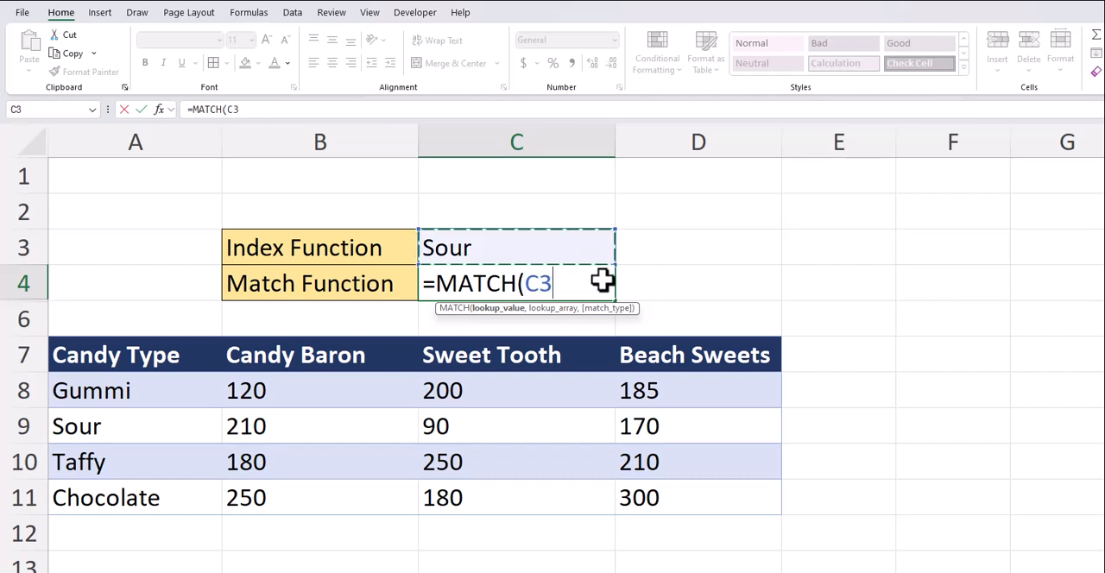
{"action": "type", "text": ","}
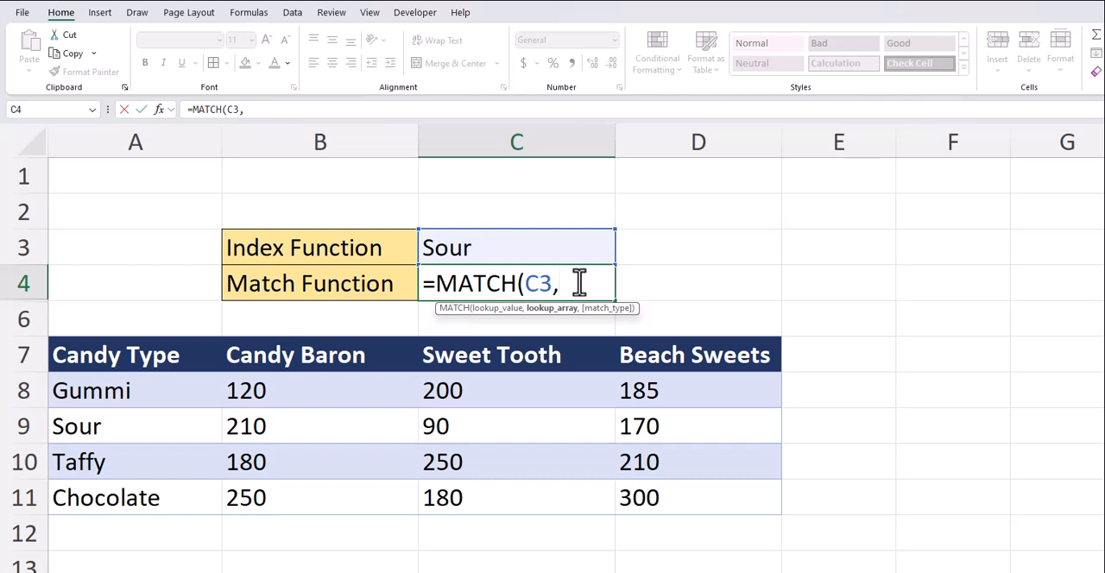
{"action": "mouse_move", "coordinate": [201, 385]}
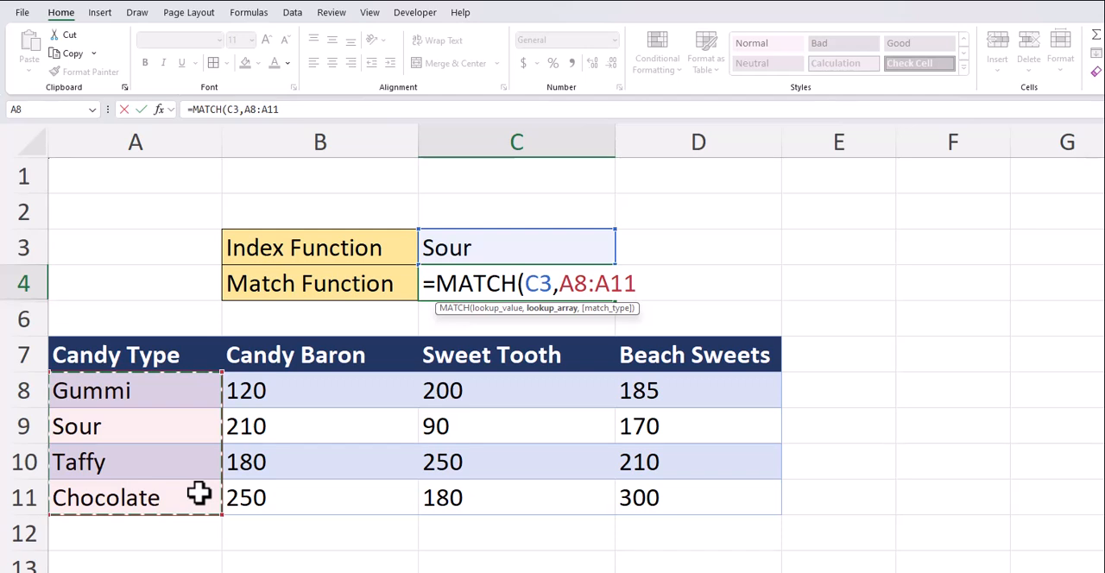
{"action": "type", "text": ","}
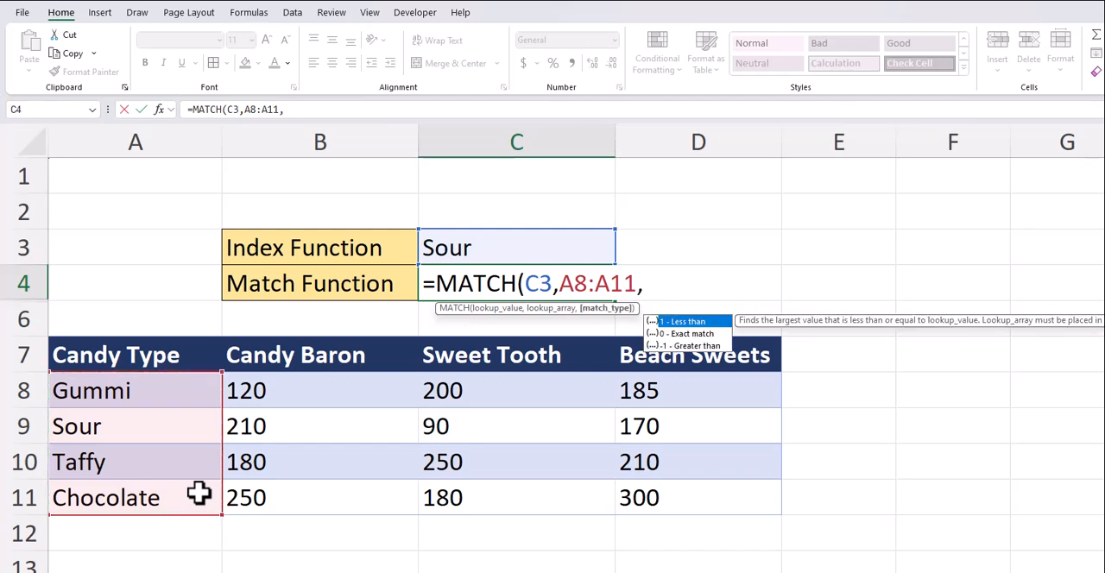
{"action": "type", "text": "0"}
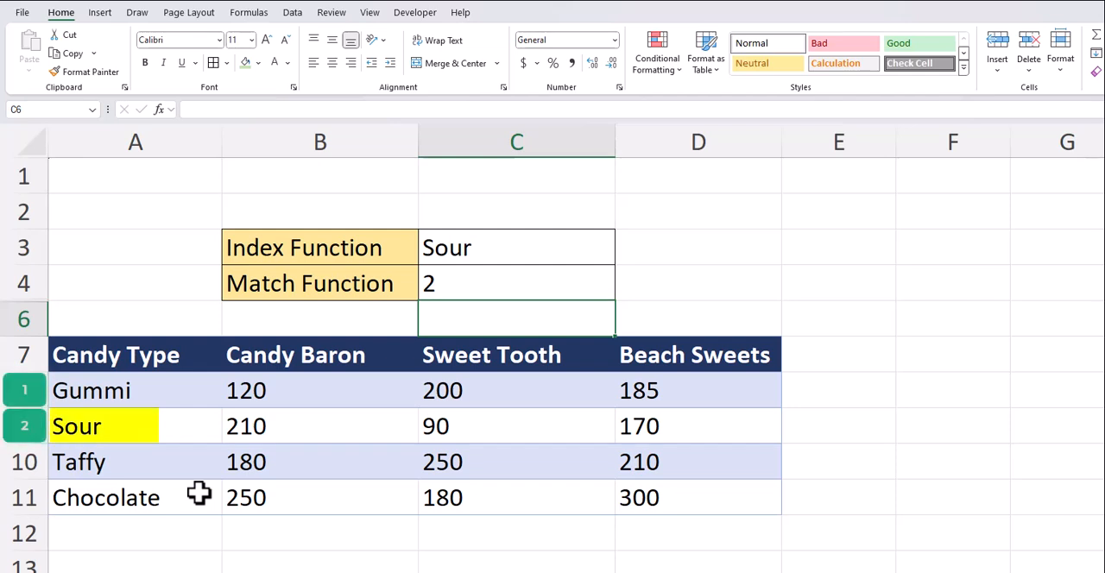
Change C4 to =MATCH("Beach Sweets",B7:D7,0), returning 3.
{"action": "type", "text": "=MATCH(C3,A8:A11,0"}
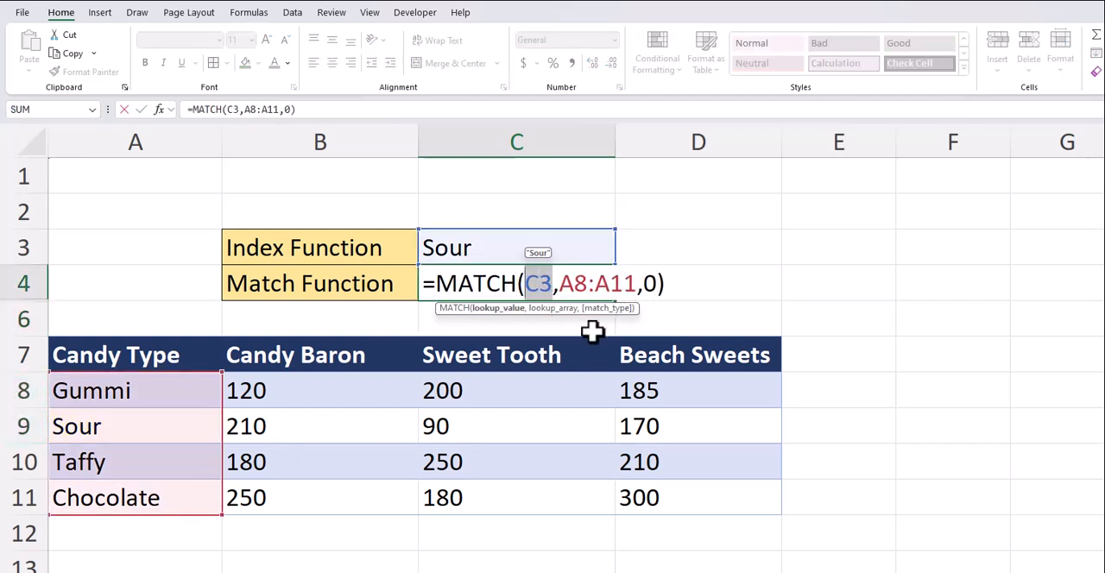
{"action": "type", "text": "\""}
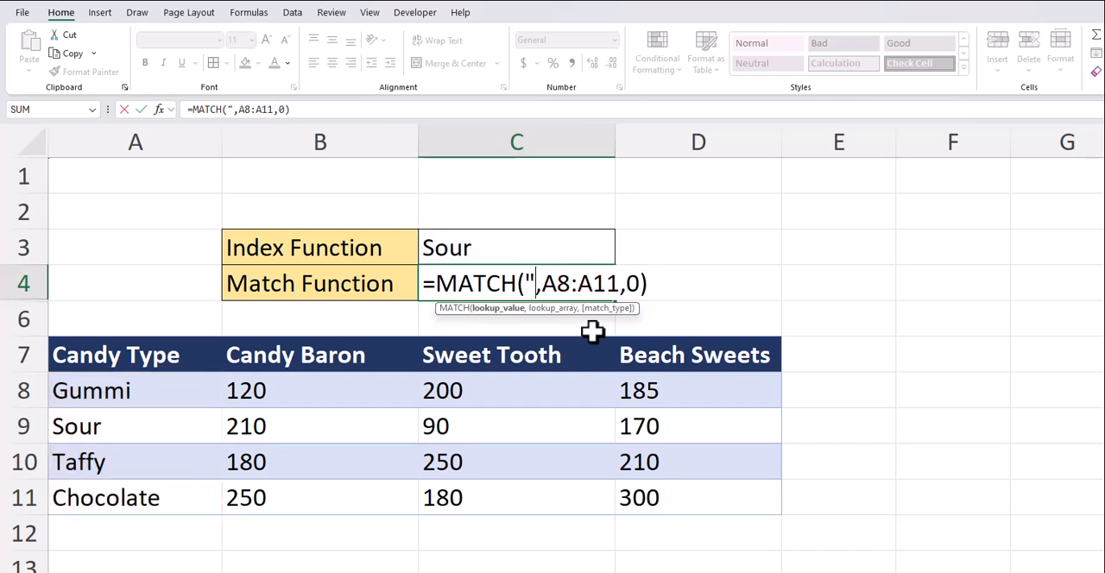
{"action": "type", "text": "Beach Sweets"}
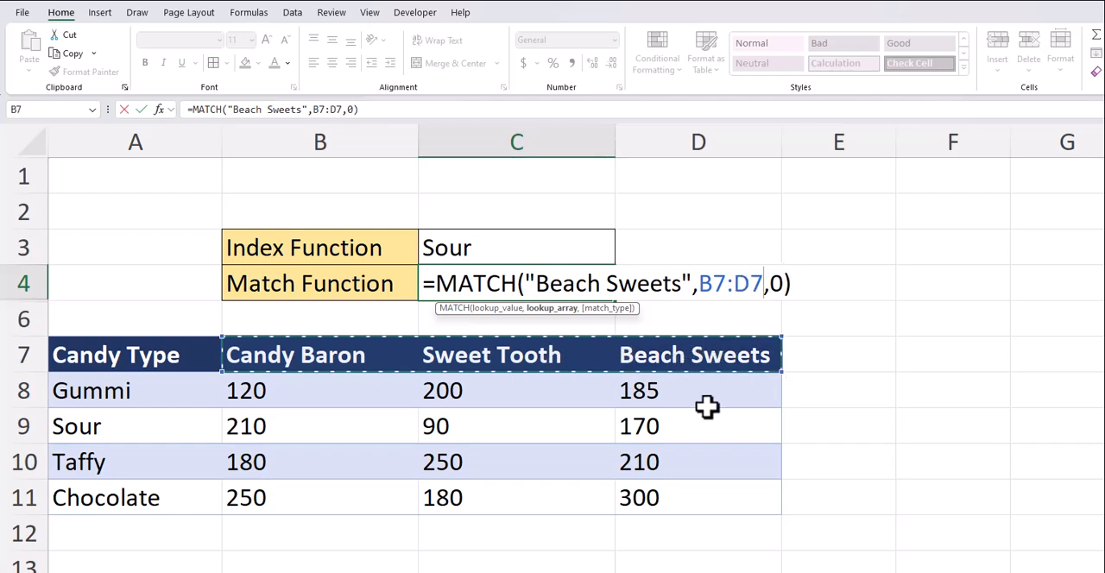
{"action": "key", "text": "enter"}
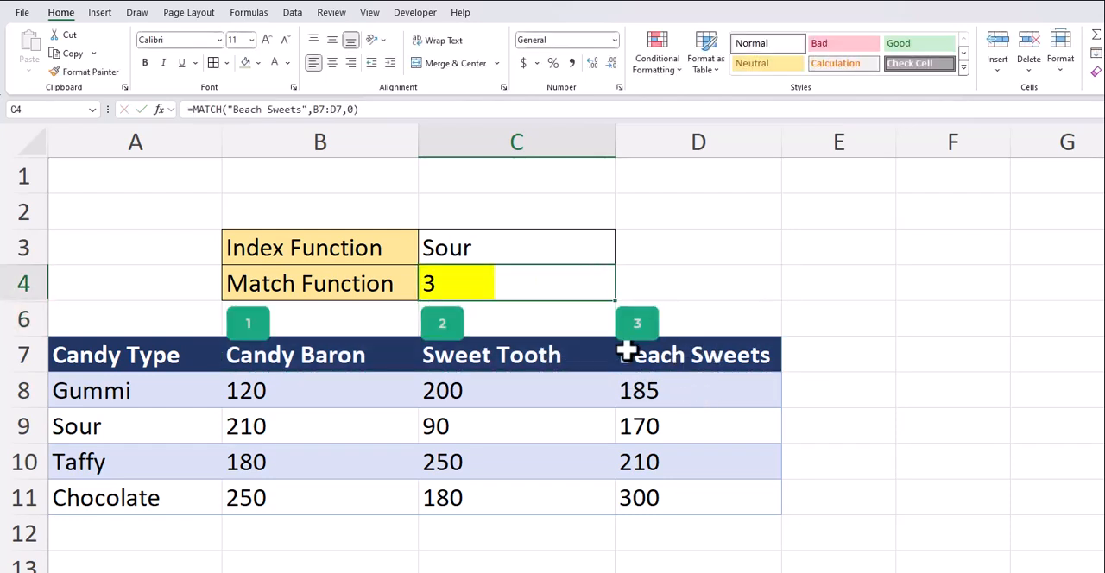
{"action": "mouse_move", "coordinate": [682, 409]}
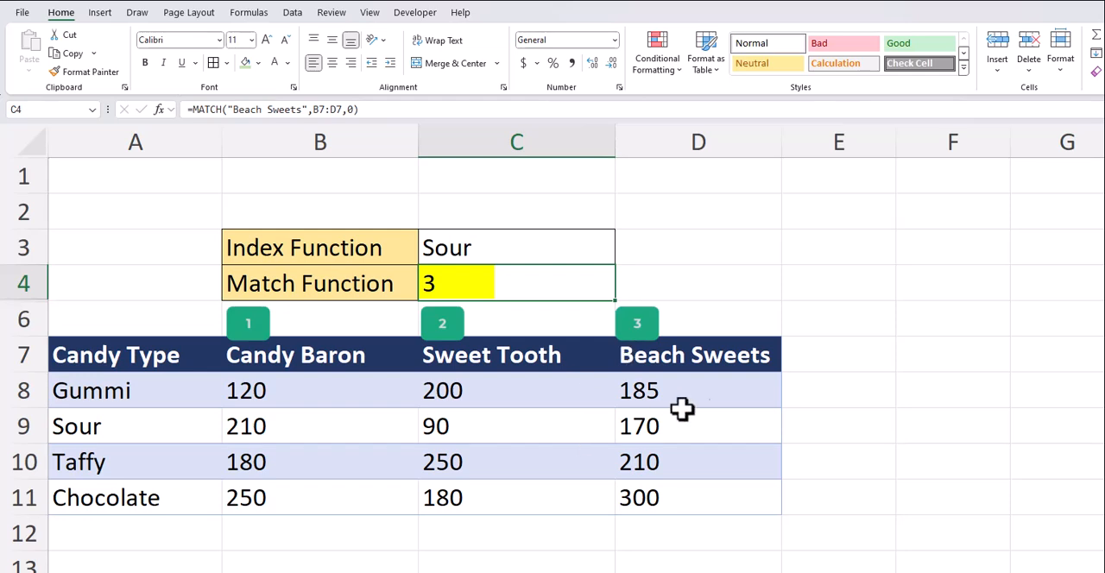
{"action": "mouse_move", "coordinate": [816, 366]}
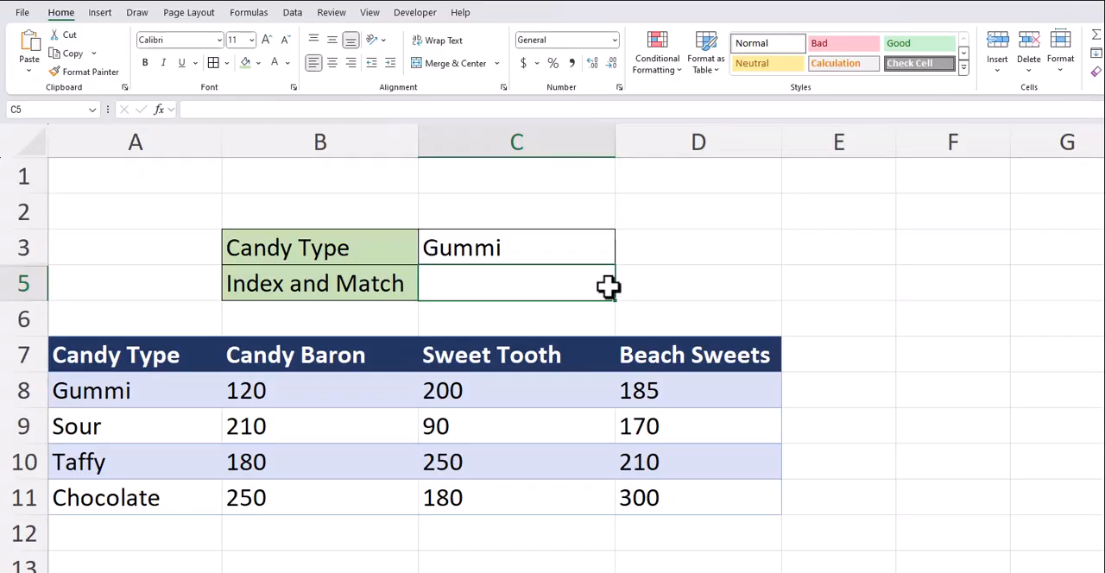
Enter =INDEX(B8:B11,MATCH(C3,A8:A11,0)) in C5, returning Gummi's Candy Baron sales of 120.
{"action": "type", "text": "="}
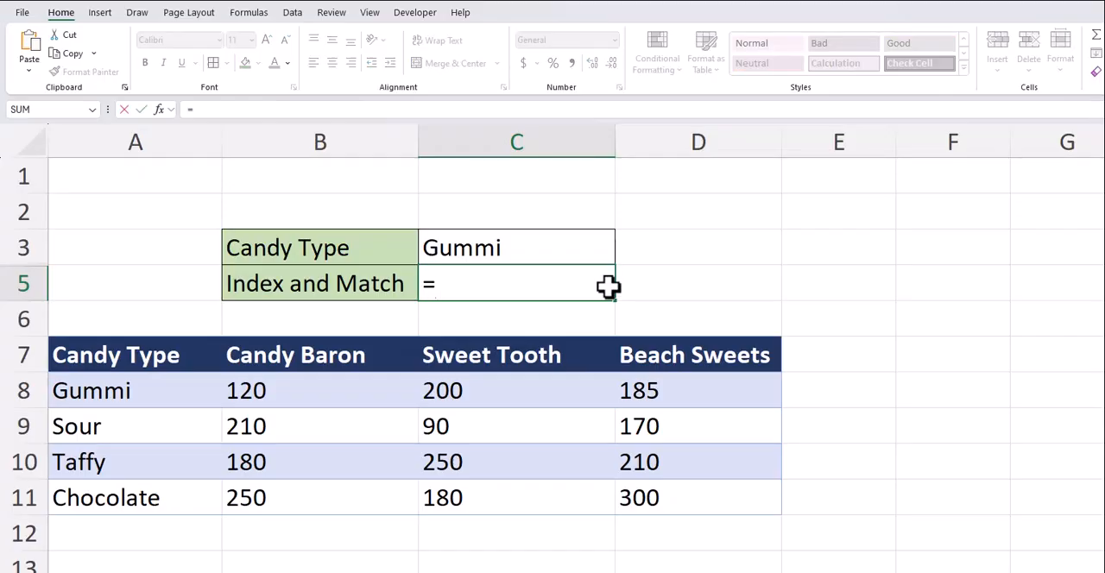
{"action": "type", "text": "INDEX(B8:B11"}
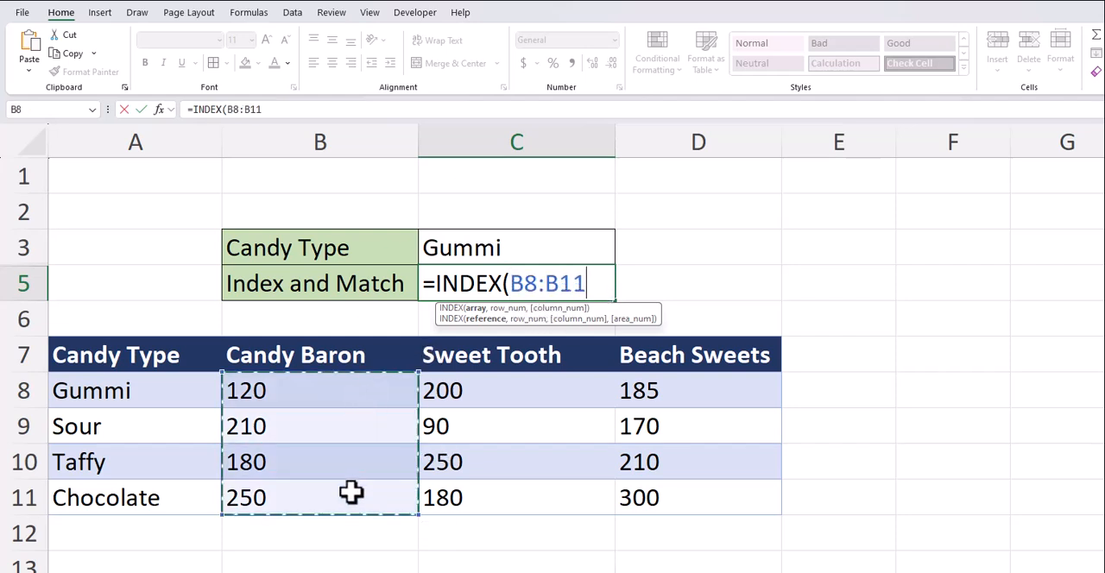
{"action": "type", "text": ","}
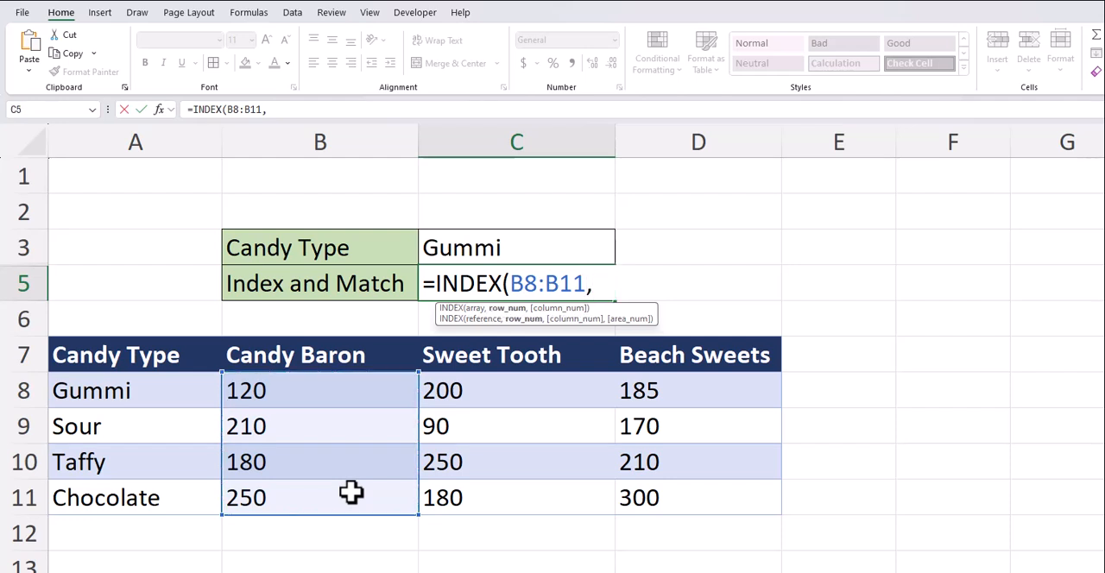
{"action": "type", "text": "MATCH("}
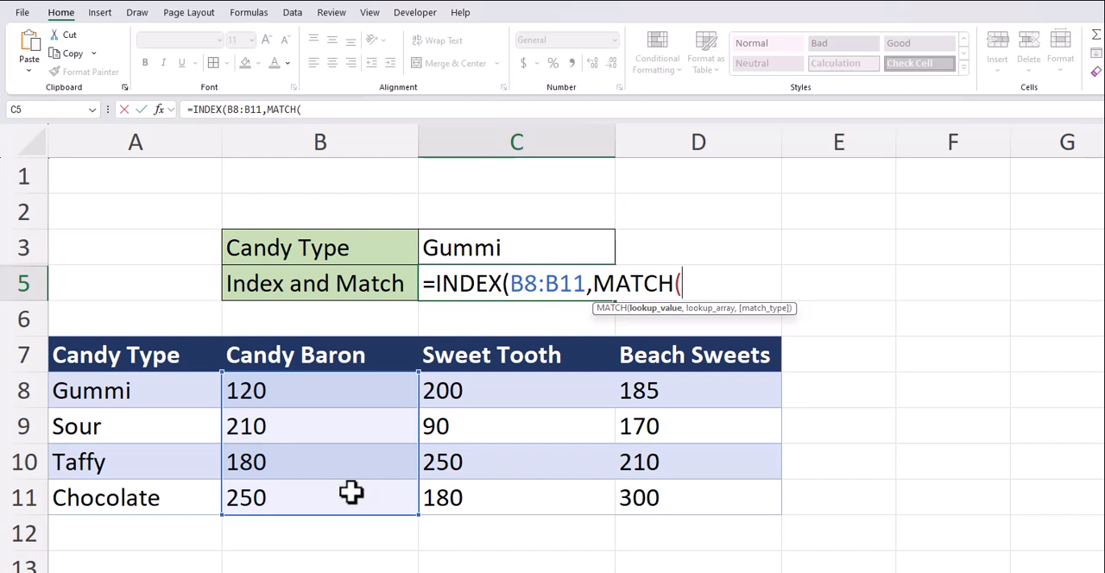
{"action": "mouse_move", "coordinate": [545, 254]}
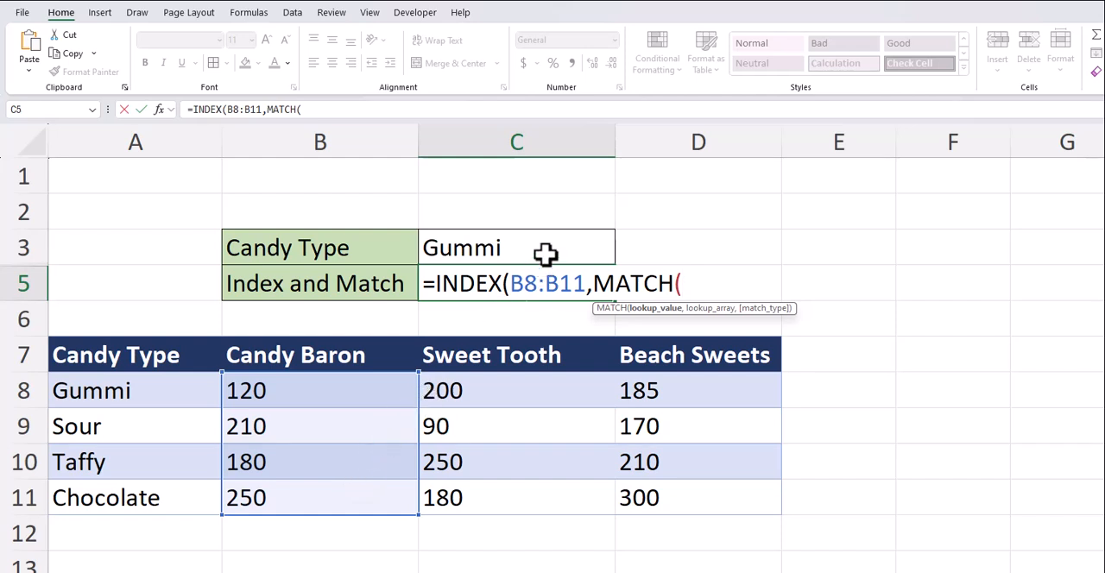
{"action": "left_click", "coordinate": [516, 248]}
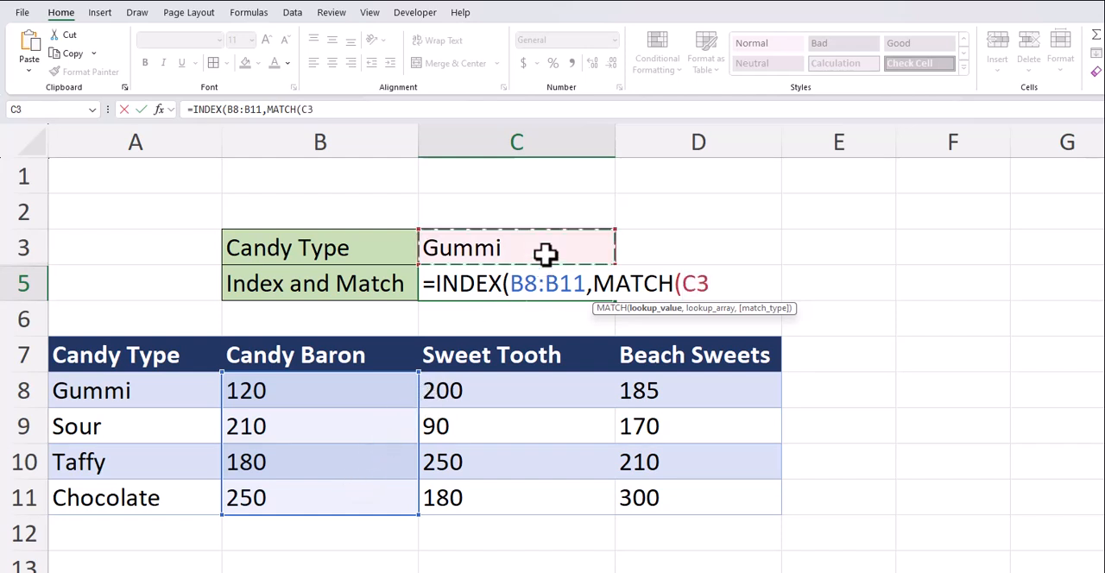
{"action": "type", "text": ",A8:A11"}
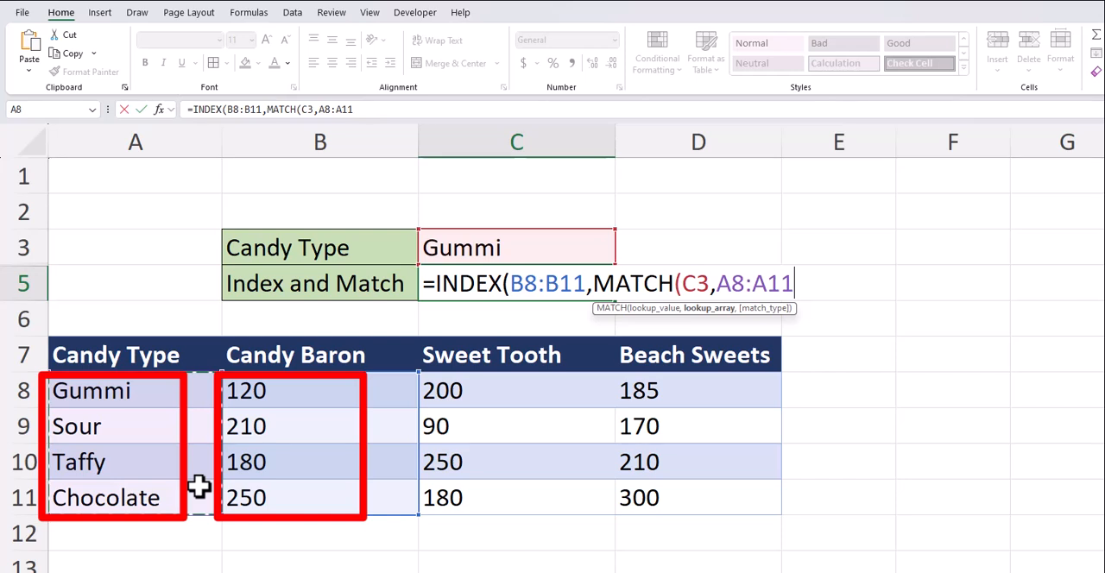
{"action": "type", "text": ",0"}
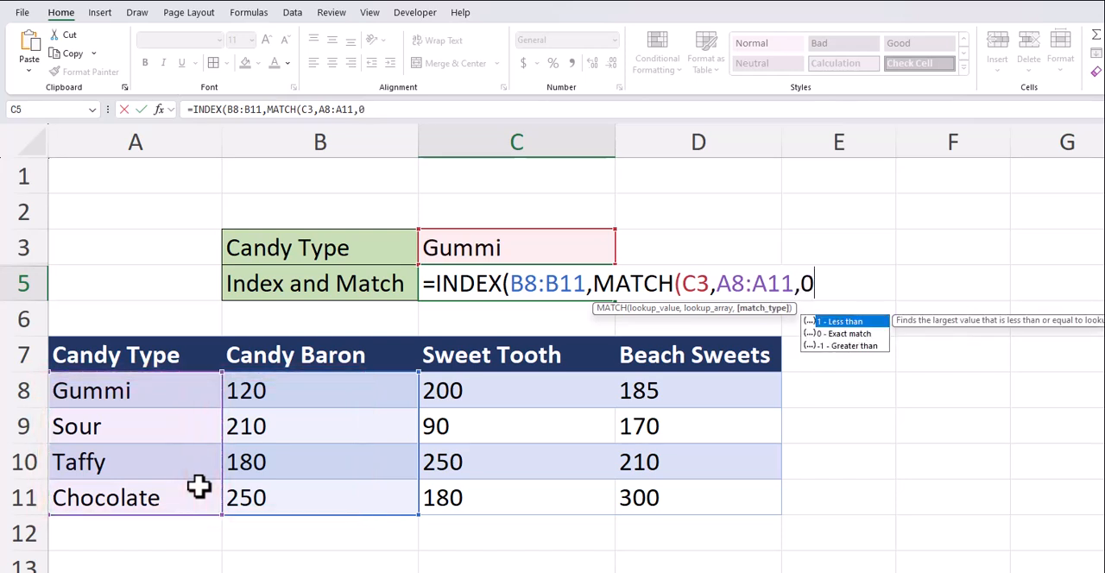
{"action": "type", "text": ")"}
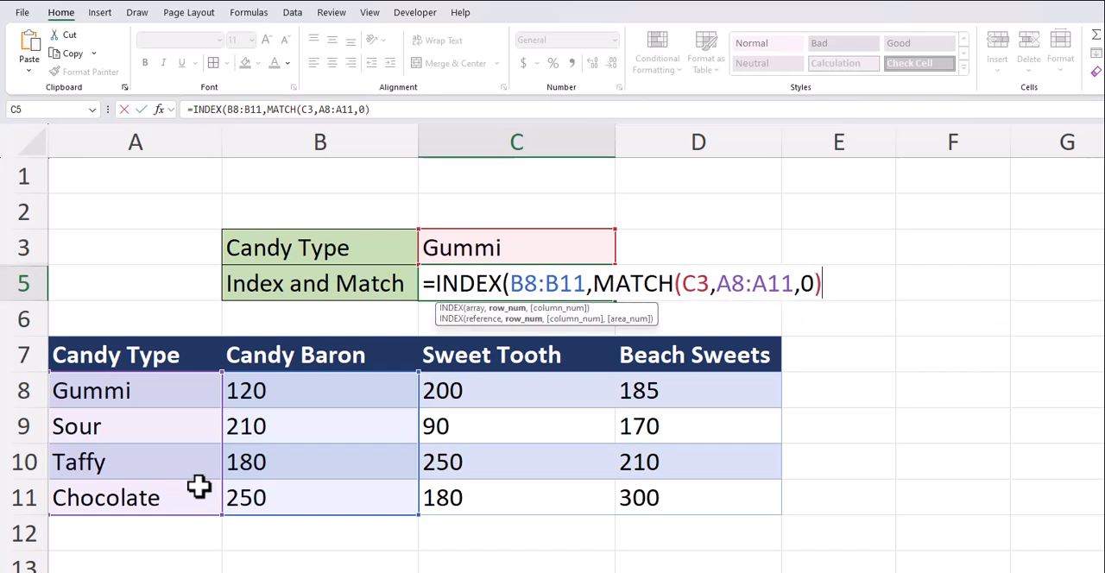
{"action": "type", "text": ")"}
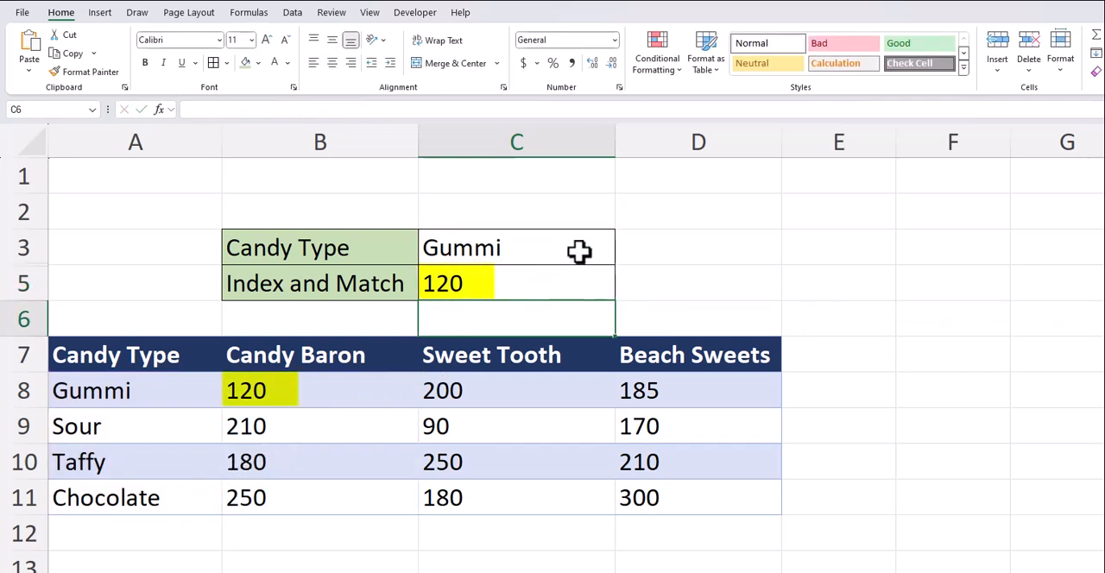
Pick Taffy from the C3 candy type dropdown, making C5 return 180.
{"action": "left_click", "coordinate": [516, 248]}
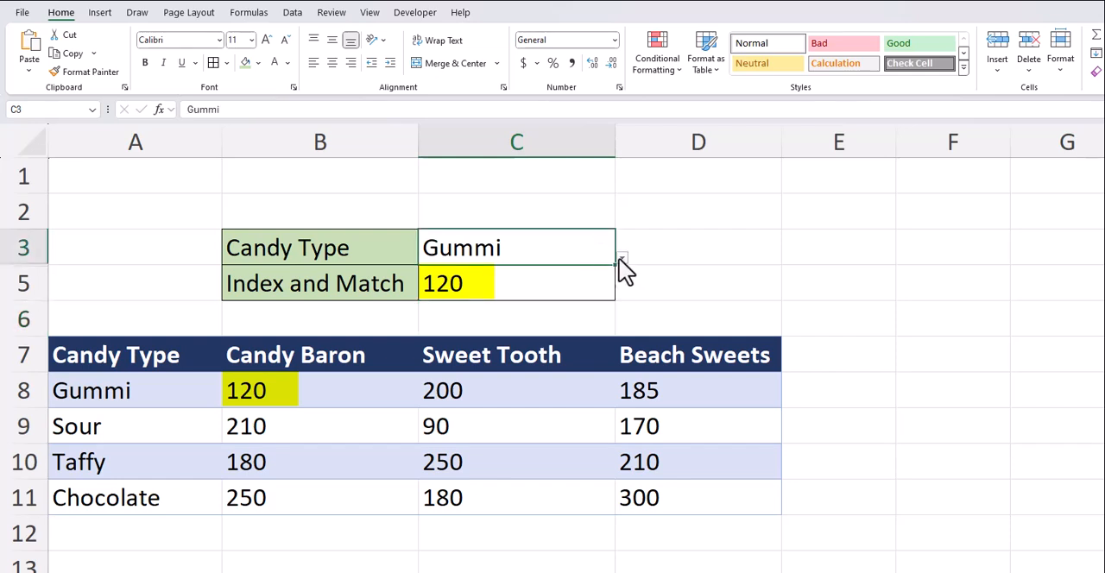
{"action": "left_click", "coordinate": [620, 258]}
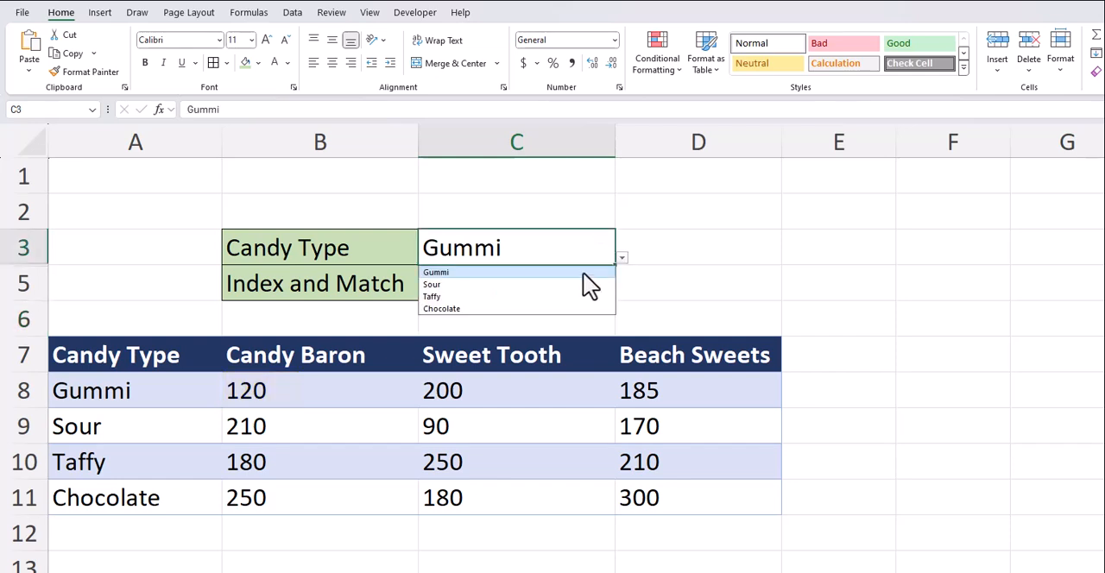
{"action": "left_click", "coordinate": [431, 296]}
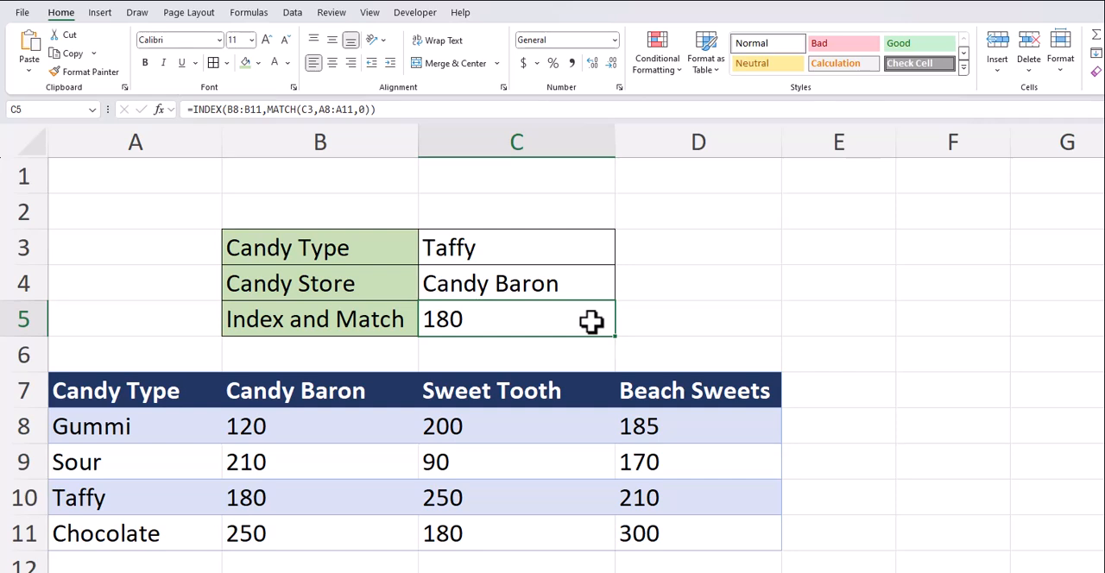
{"action": "mouse_move", "coordinate": [596, 321]}
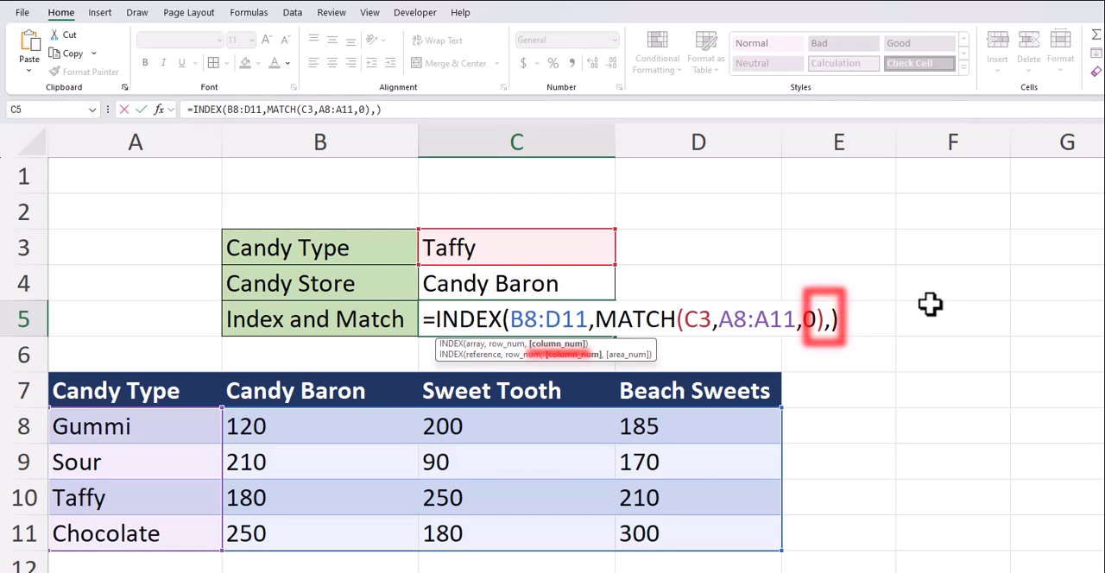
Add MATCH(C4,B7:D7,0) as the column argument of the C5 INDEX formula.
{"action": "type", "text": ",MATCH("}
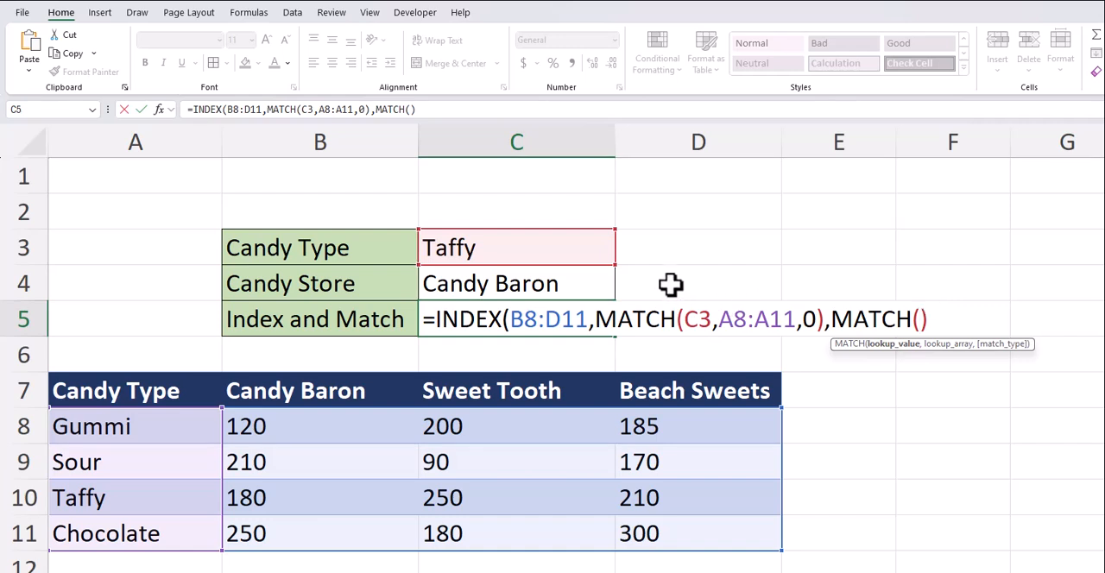
{"action": "left_click", "coordinate": [489, 283]}
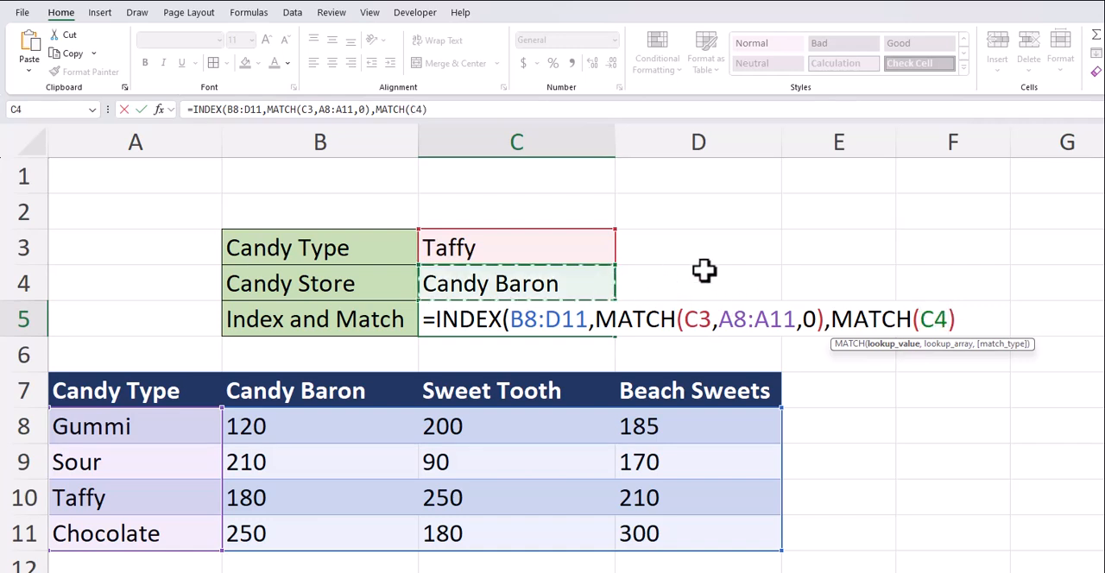
{"action": "type", "text": ","}
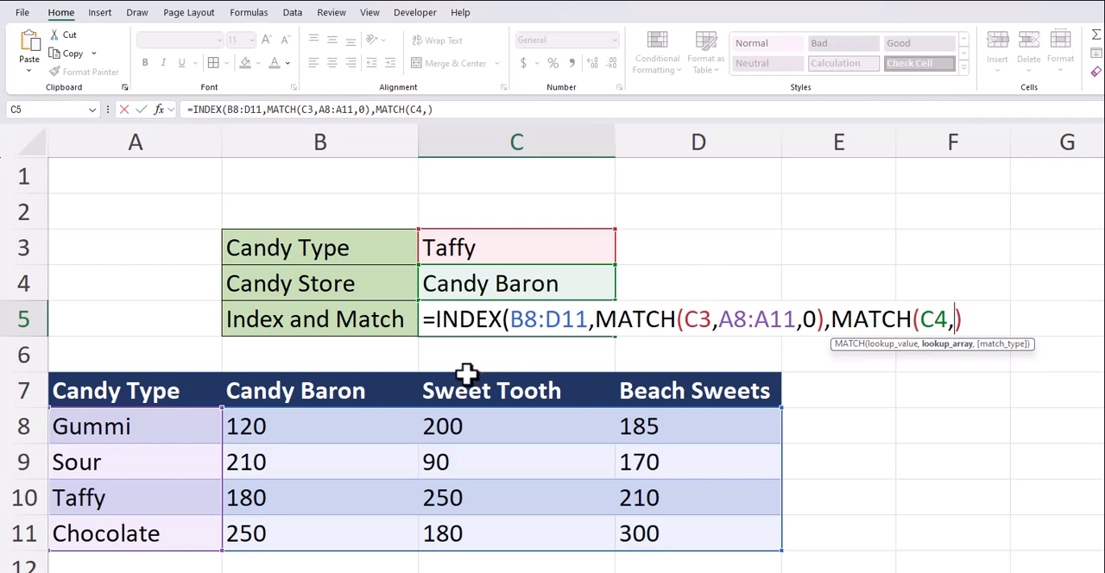
{"action": "left_click", "coordinate": [320, 390]}
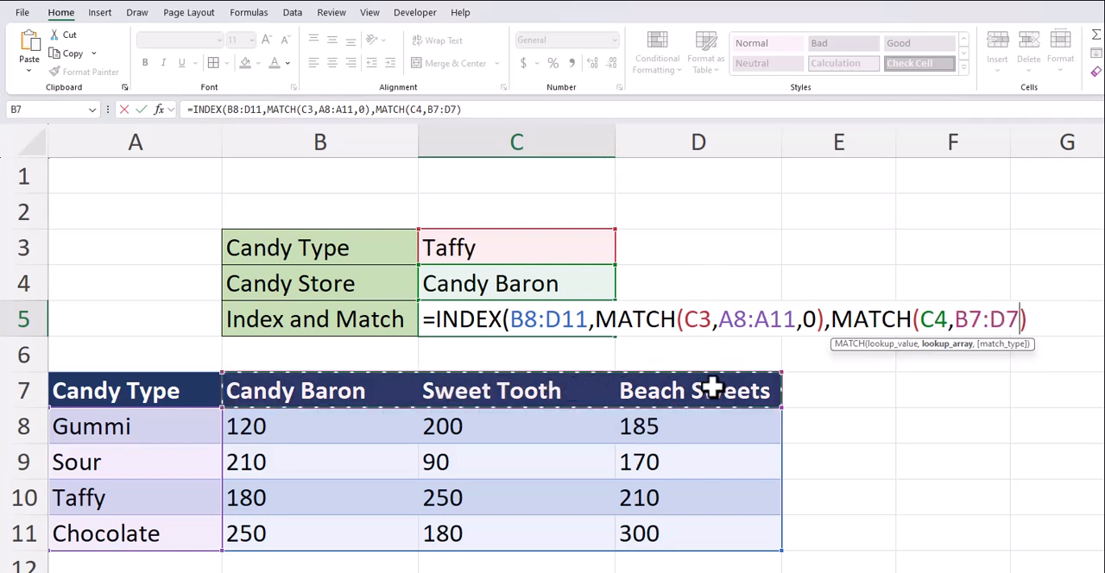
{"action": "type", "text": ",0"}
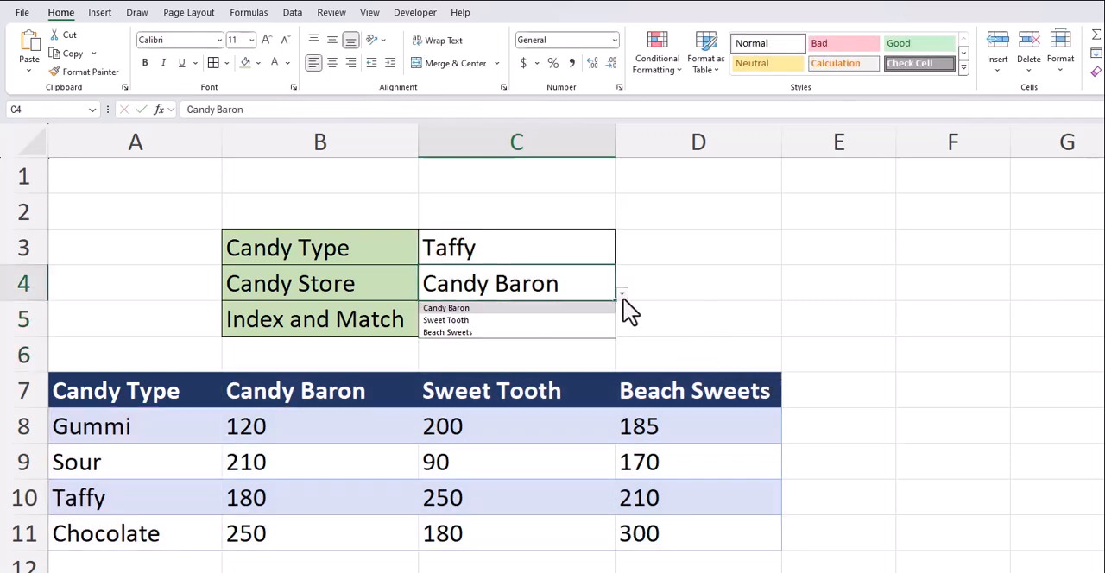
Choose Beach Sweets in C4 and Chocolate in C3, so C5 shows 300.
{"action": "left_click", "coordinate": [447, 332]}
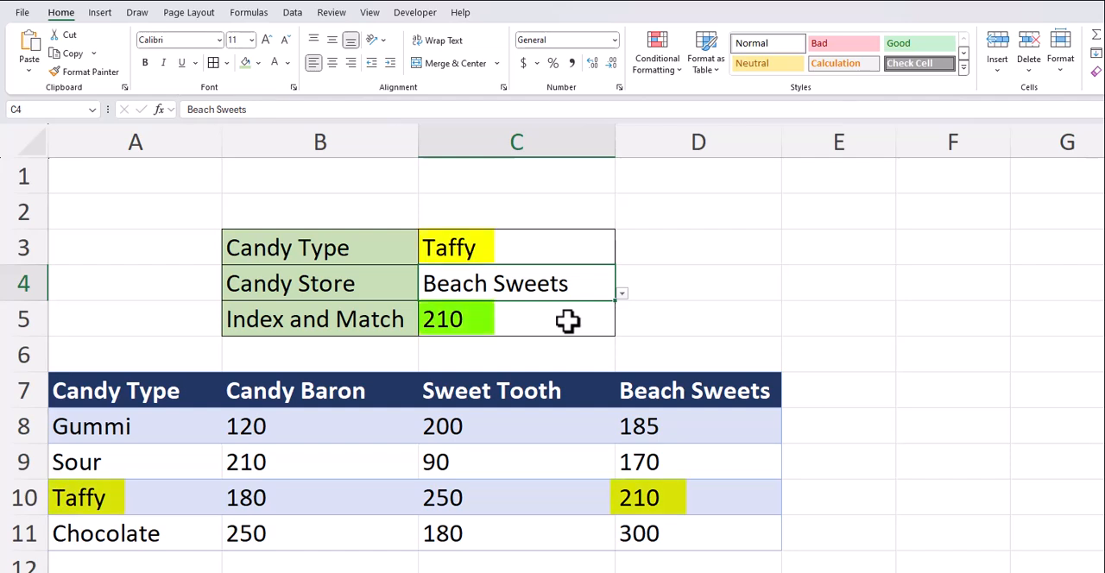
{"action": "left_click", "coordinate": [621, 257]}
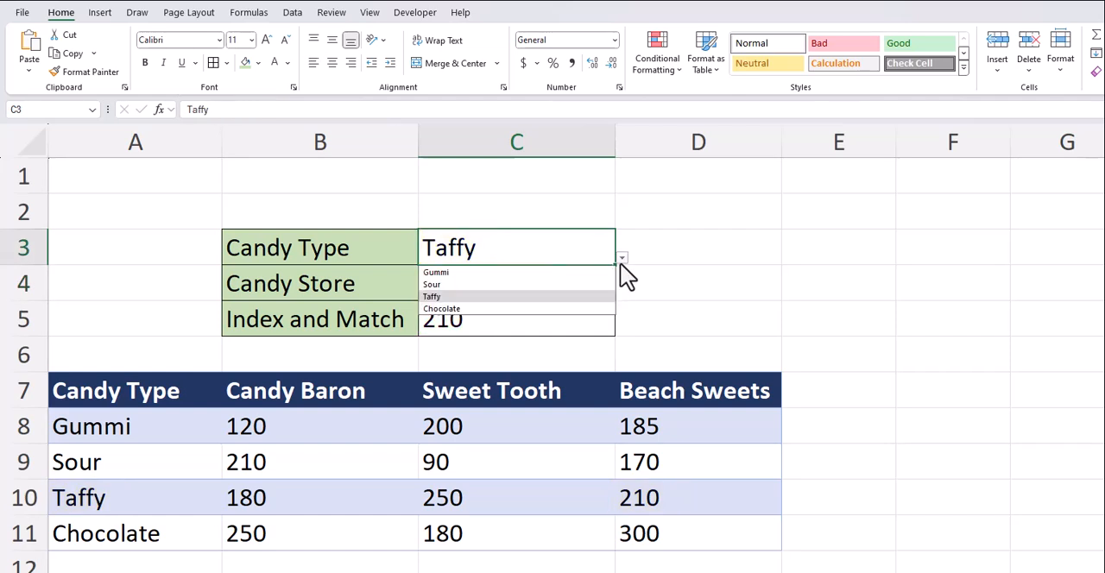
{"action": "left_click", "coordinate": [442, 308]}
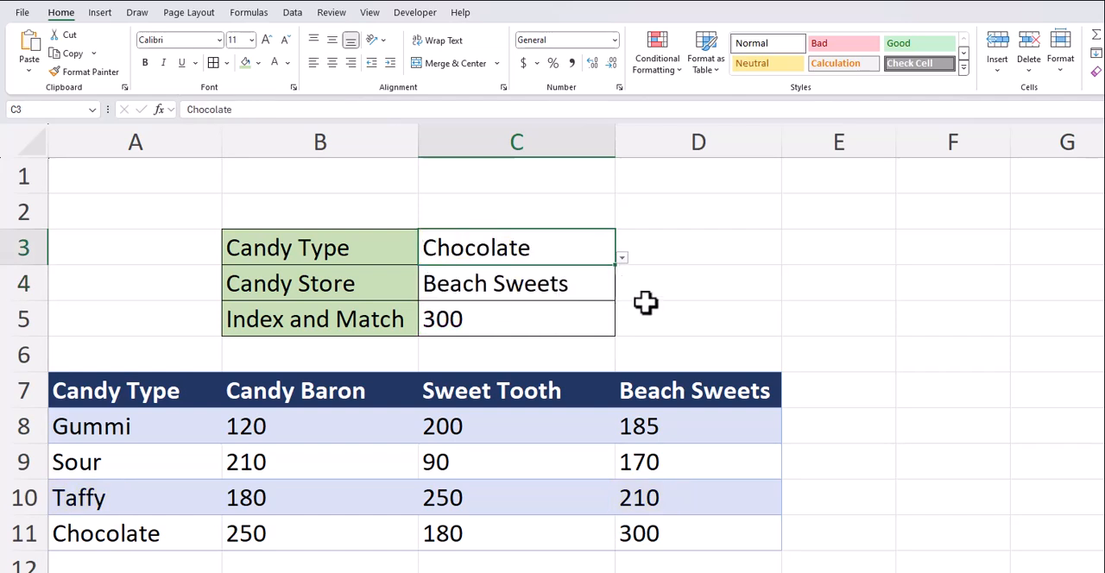